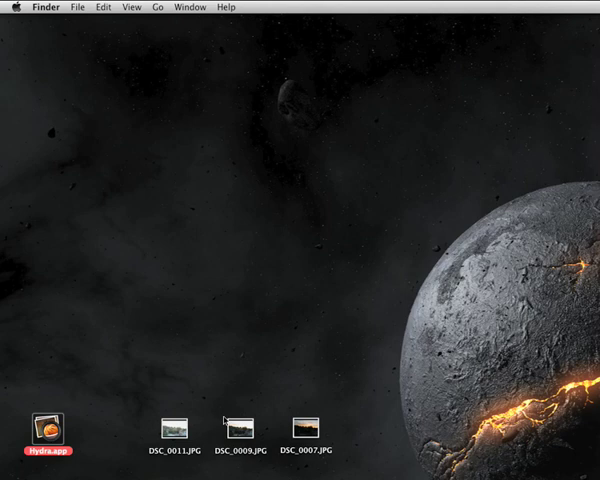
Launch Hydra from the desktop so an empty untitled HDR project opens
{"action": "double_click", "coordinate": [48, 424]}
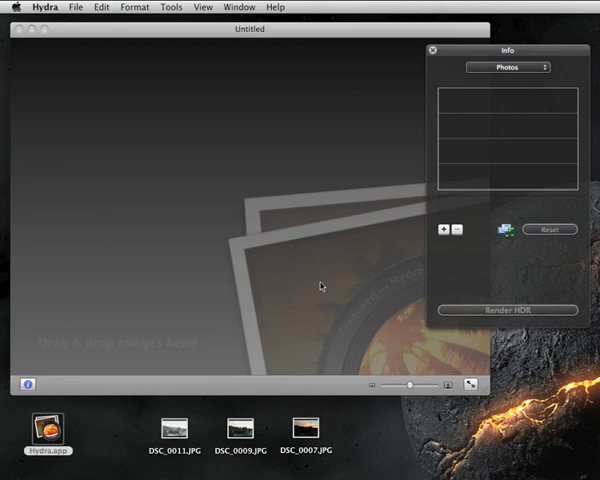
{"action": "mouse_move", "coordinate": [144, 434]}
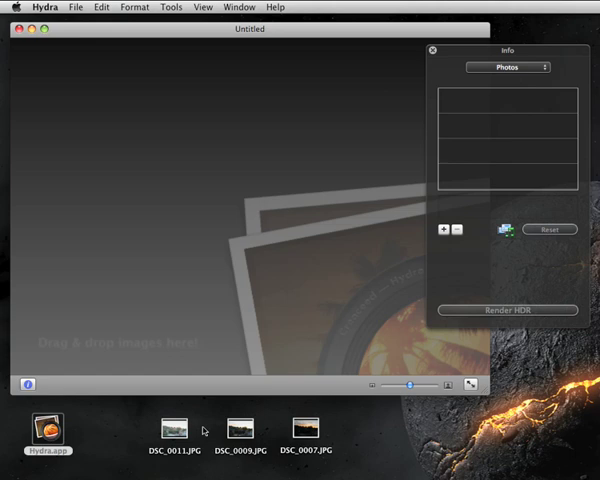
{"action": "mouse_move", "coordinate": [144, 424]}
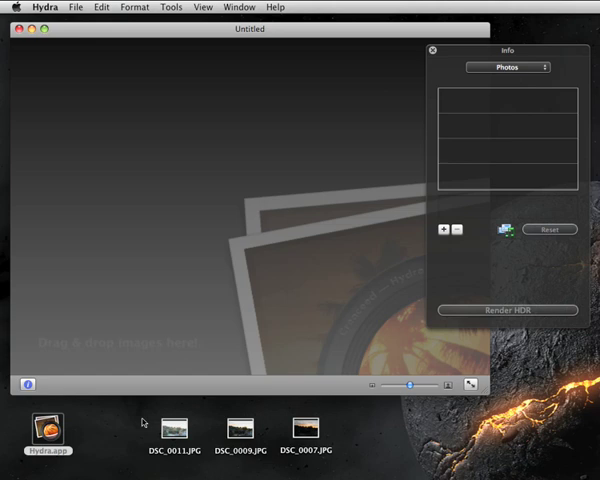
{"action": "mouse_move", "coordinate": [124, 410]}
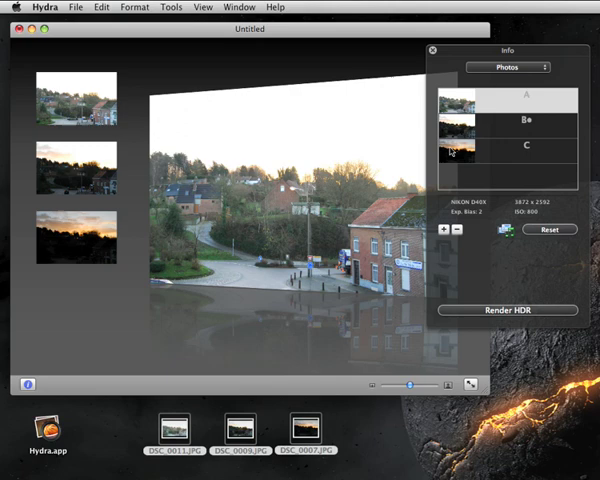
Select one of the three loaded DSC exposures in the photo list
{"action": "left_click", "coordinate": [524, 96]}
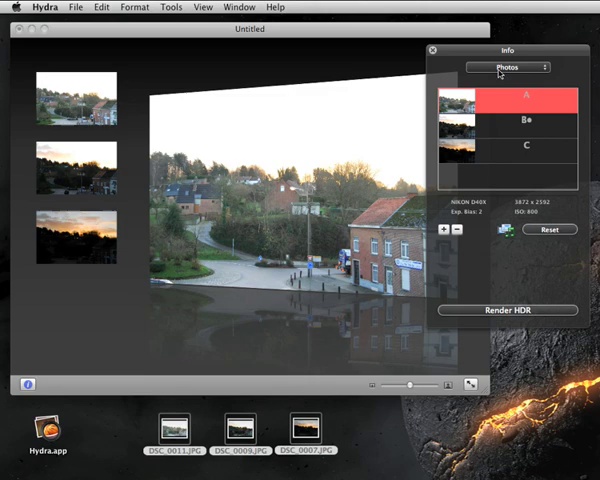
{"action": "mouse_move", "coordinate": [480, 72]}
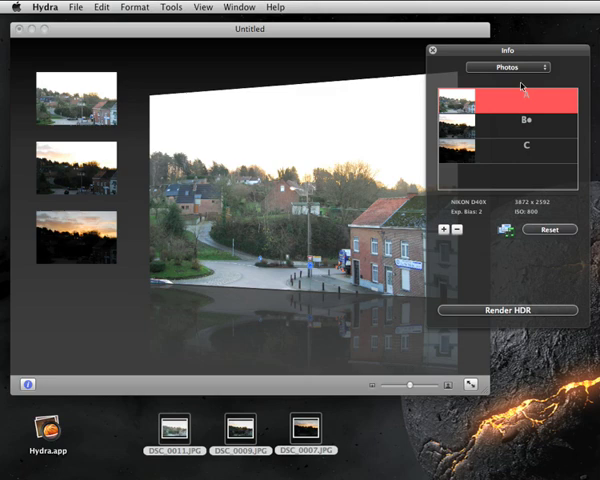
Switch the Info panel to Matching to align the photos, then to Blending for the HDR preview
{"action": "left_click", "coordinate": [508, 68]}
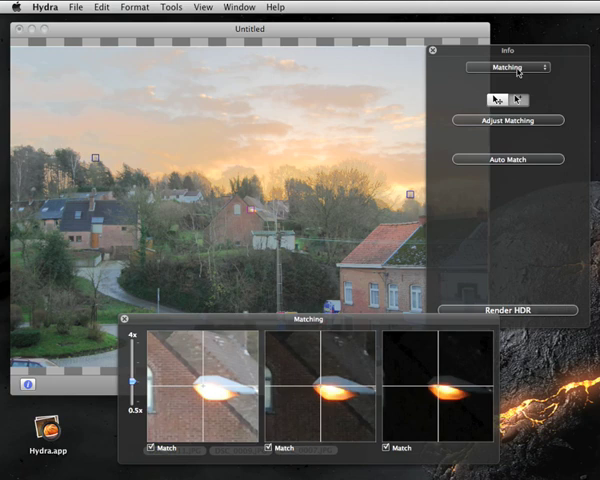
{"action": "left_click", "coordinate": [508, 68]}
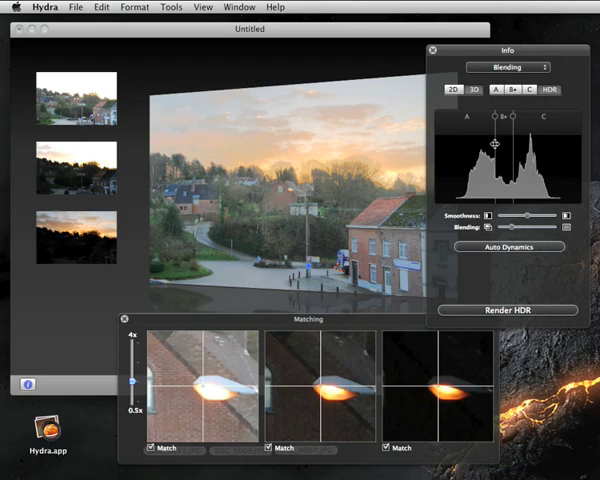